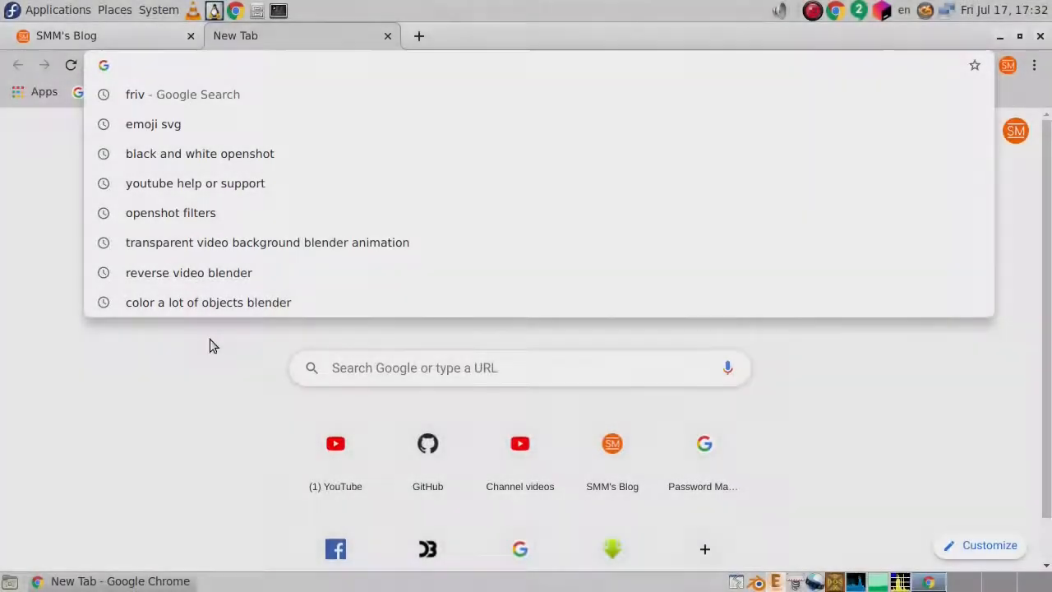
# - Go to easyeda.com and scroll down the EasyEDA homepage
pyautogui.write('easyeda.com')
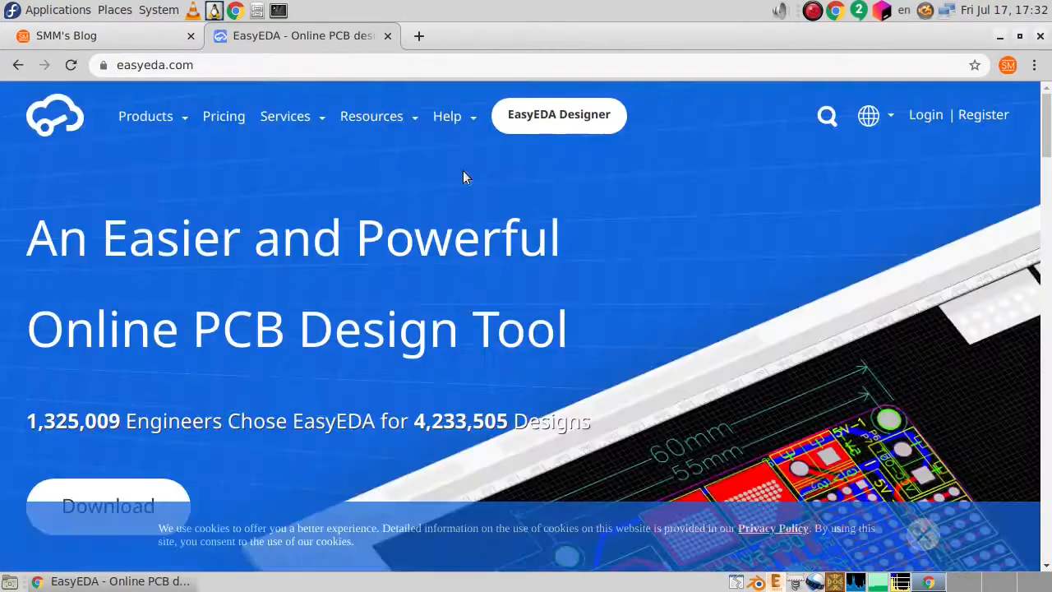
pyautogui.scroll(-3)
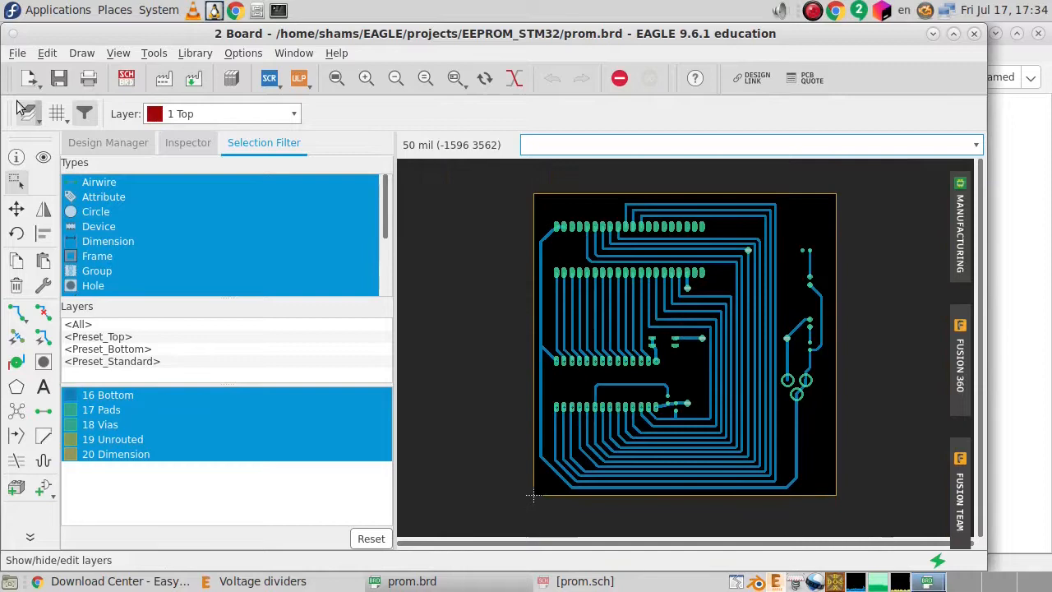
# - Show all board layers, view the schematic, return to the board and launch Auto
pyautogui.click(56, 112)
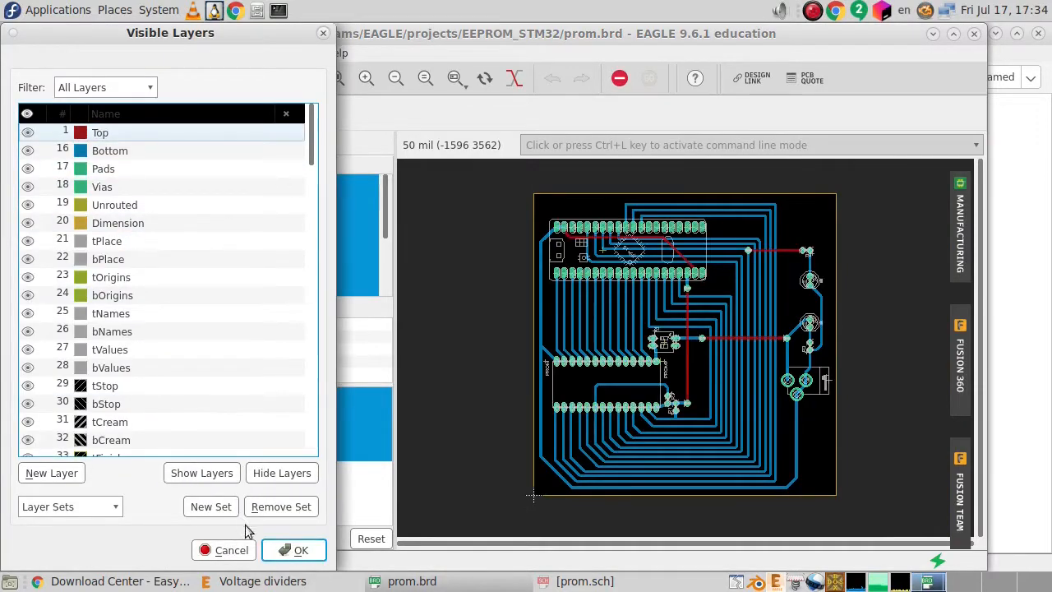
pyautogui.click(294, 549)
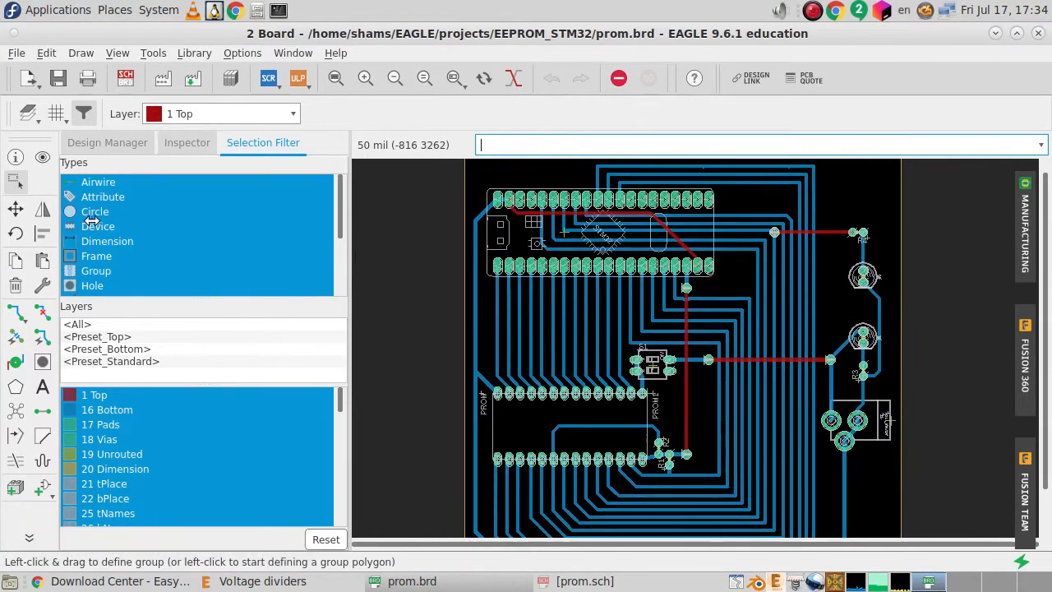
pyautogui.click(107, 142)
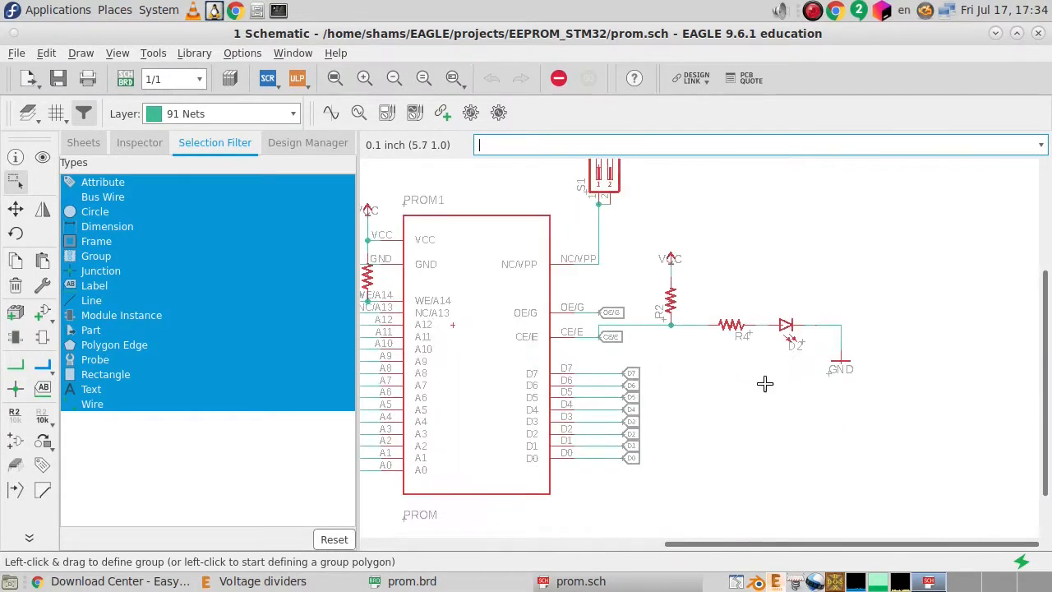
pyautogui.click(125, 78)
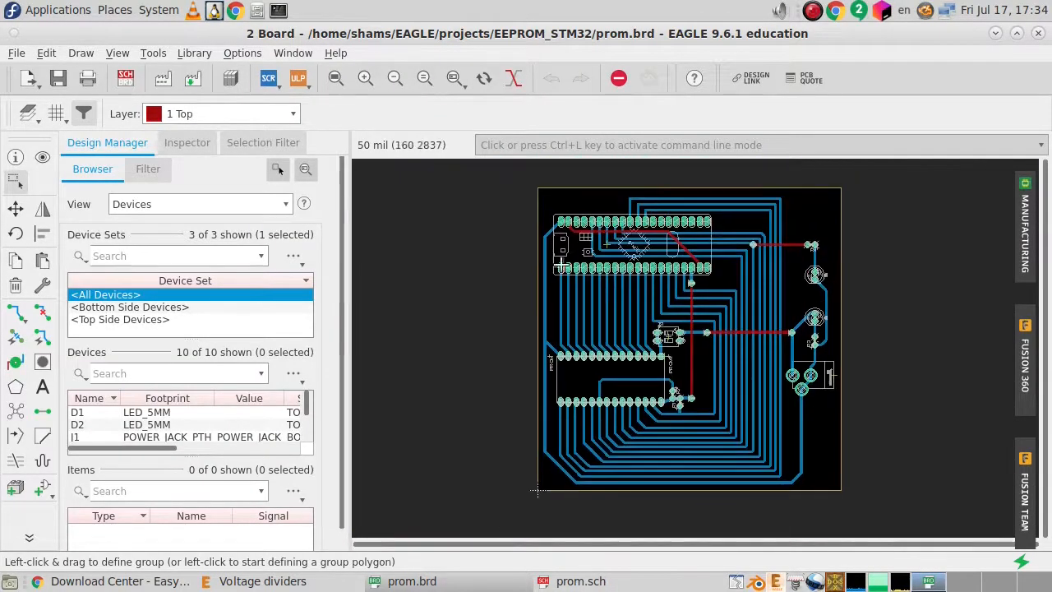
pyautogui.click(193, 78)
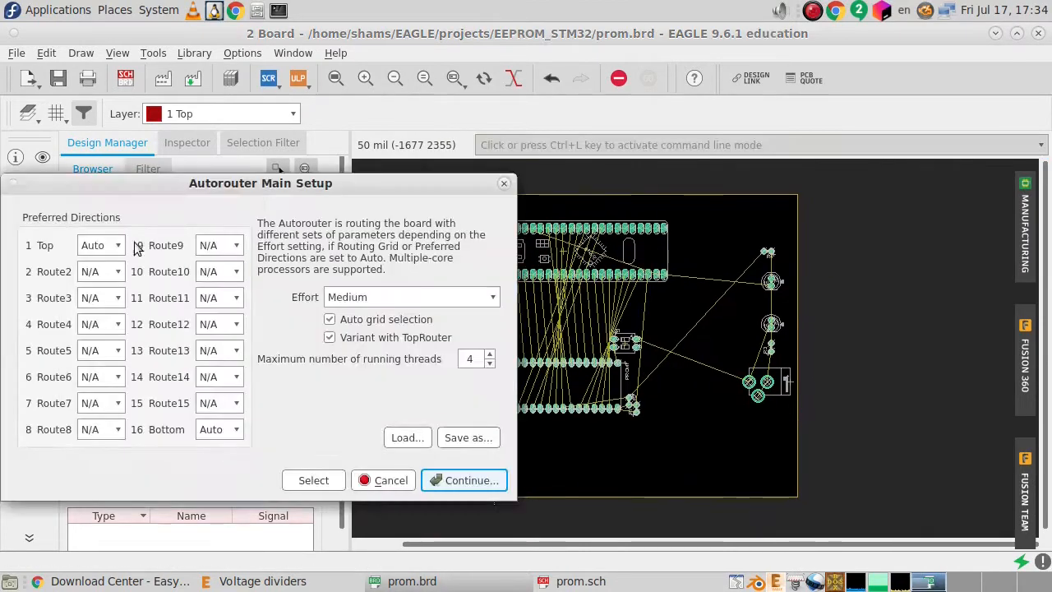
# - Cancel the Autorouter Main Setup dialog
pyautogui.click(463, 480)
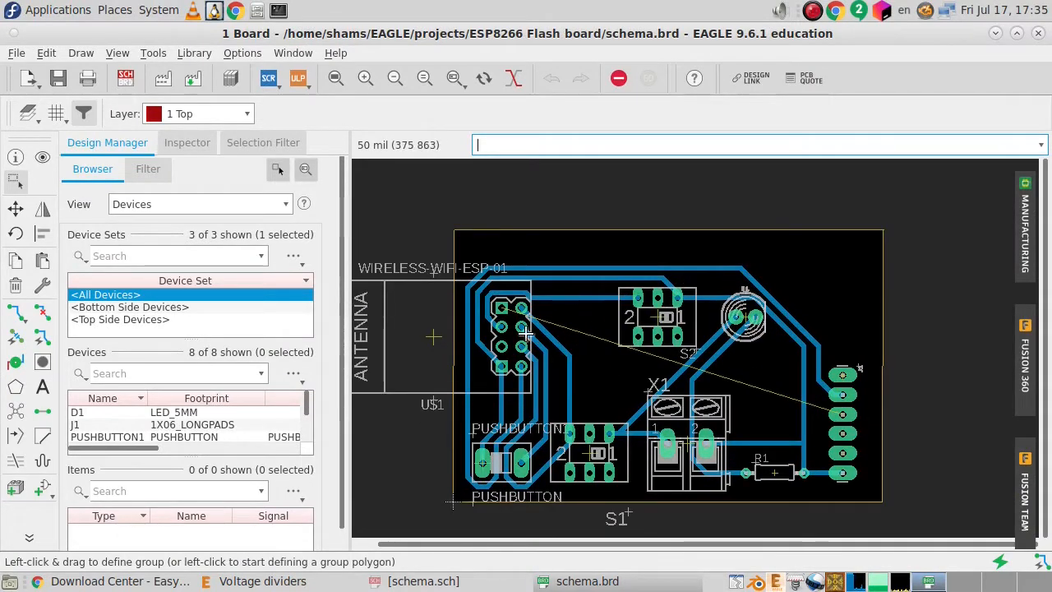
pyautogui.moveTo(448, 322)
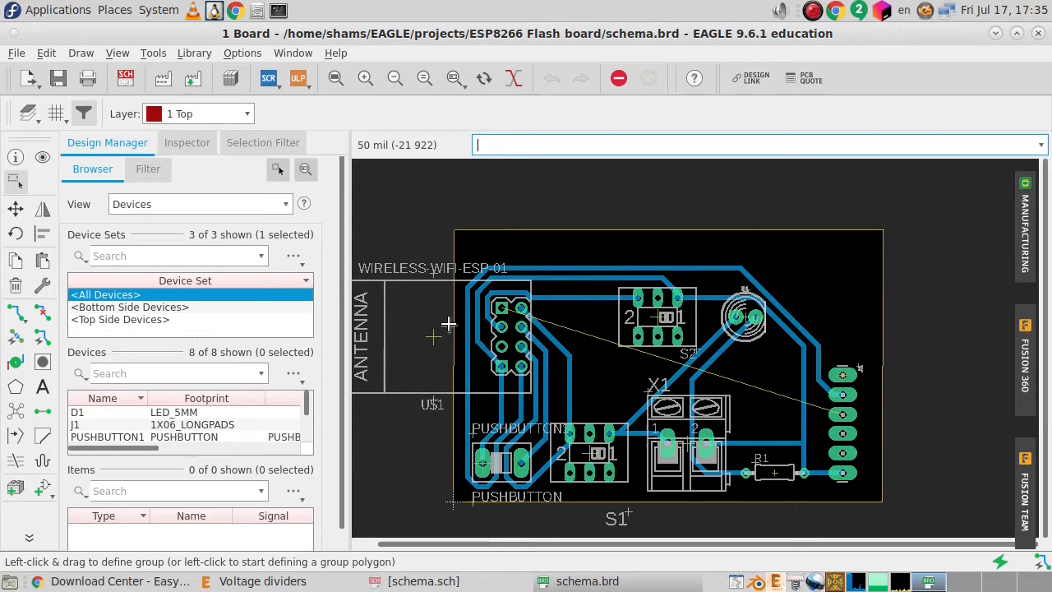
pyautogui.moveTo(870, 413)
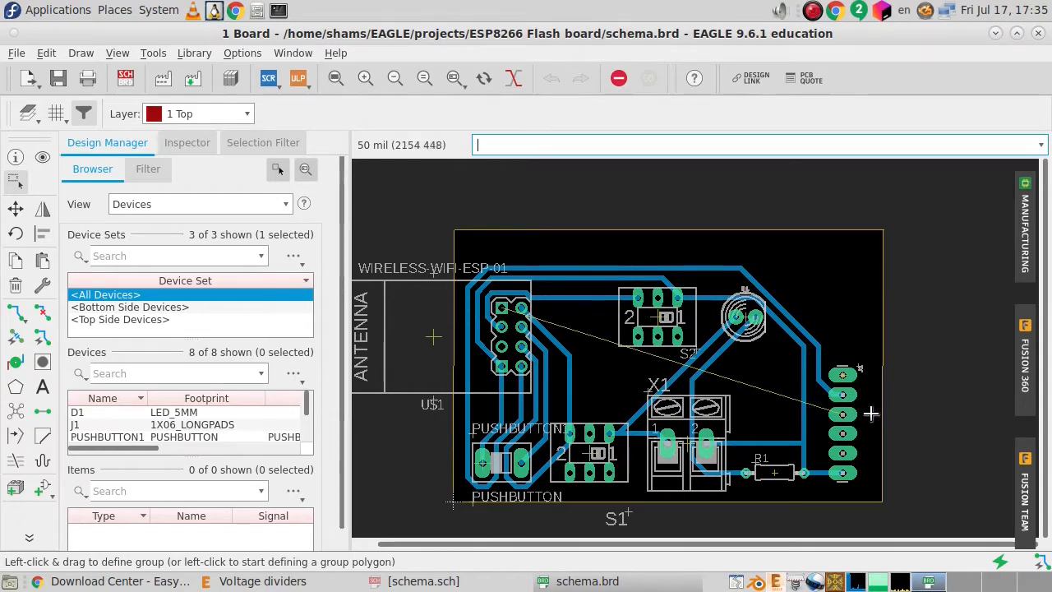
pyautogui.moveTo(588, 423)
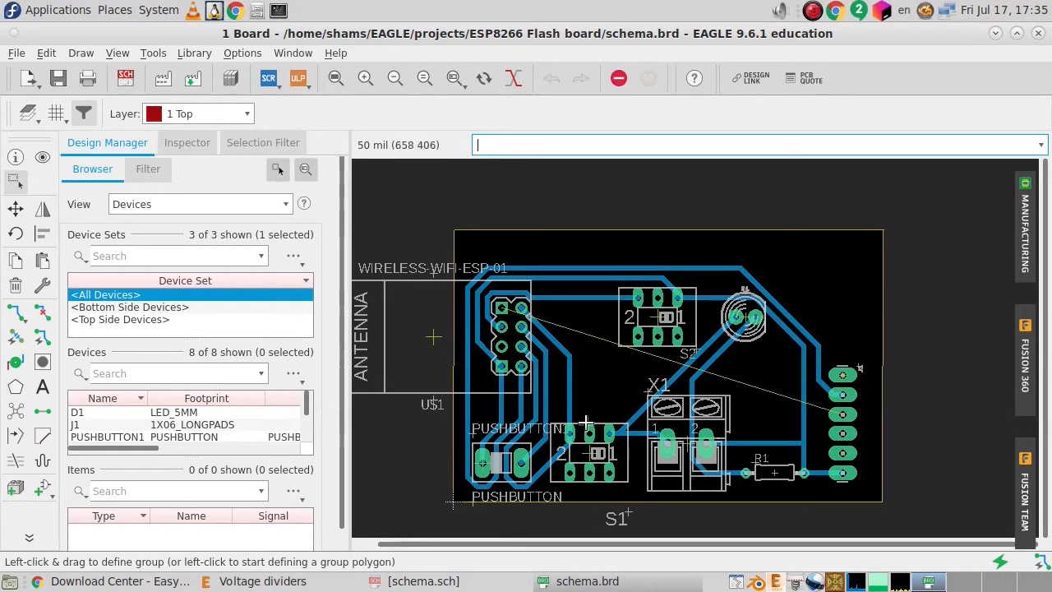